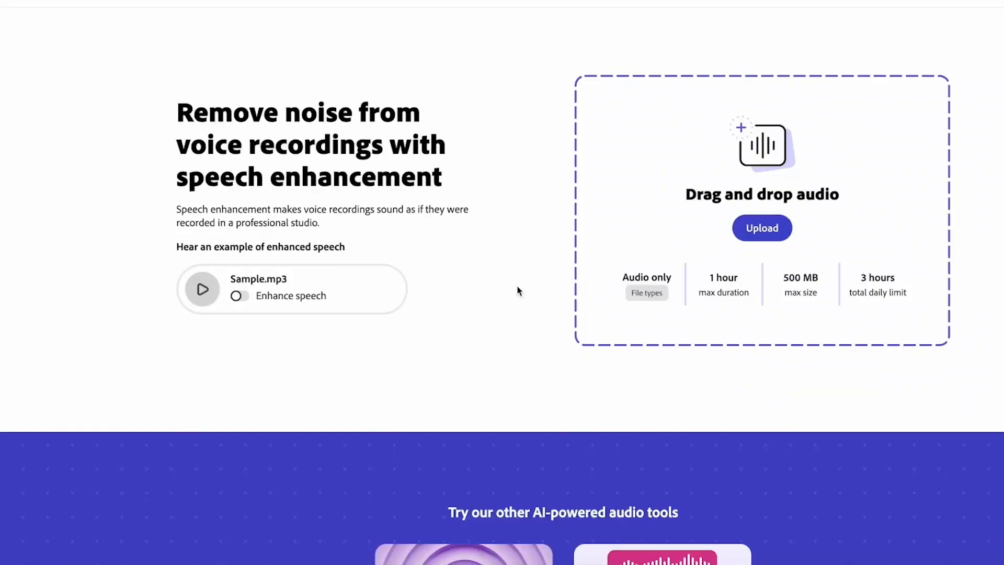
- Upload 'Adobe Enhance 2.wav' from the QuickShare folder so Enhance Speech begins processing it
left_click(761, 228)
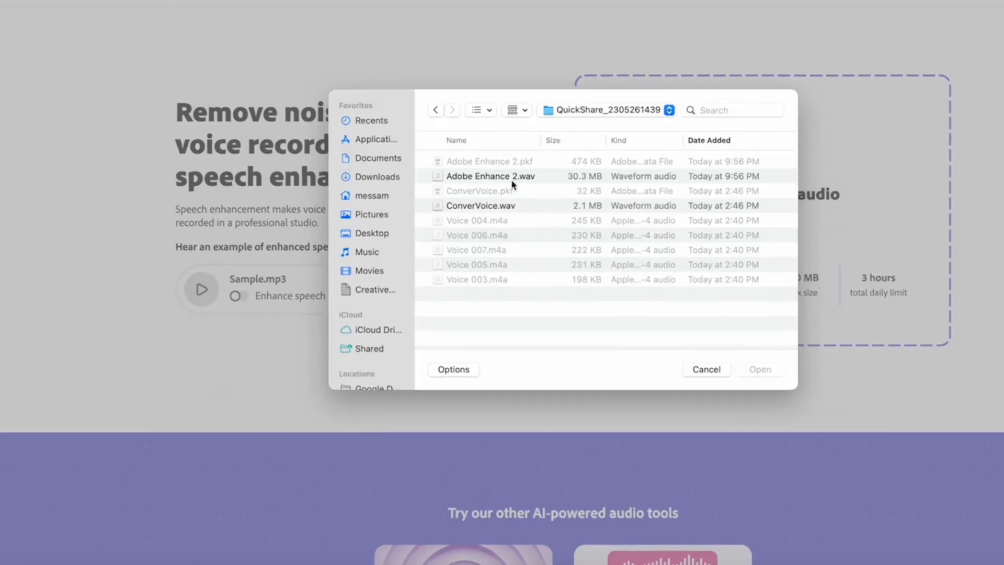
left_click(490, 176)
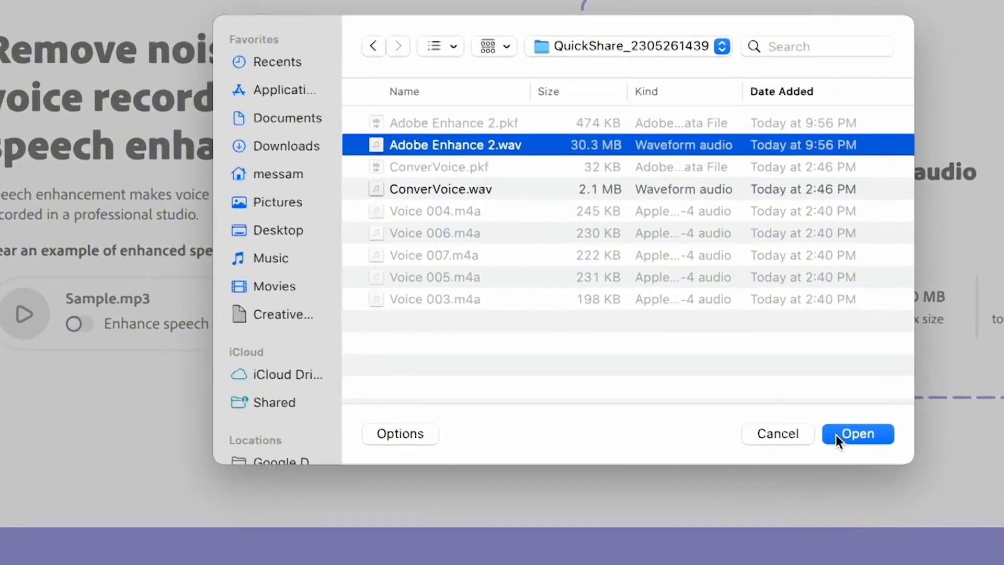
left_click(857, 433)
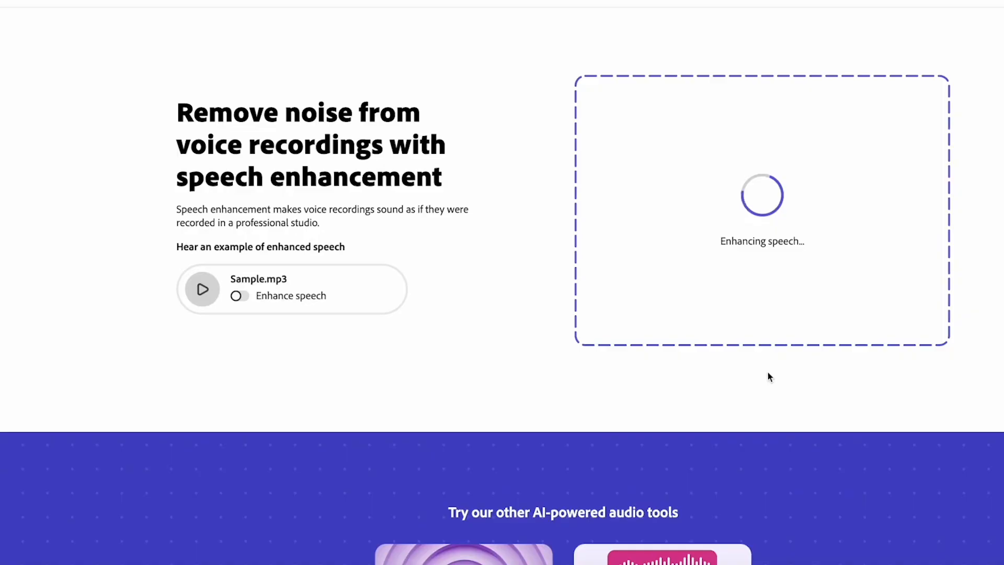